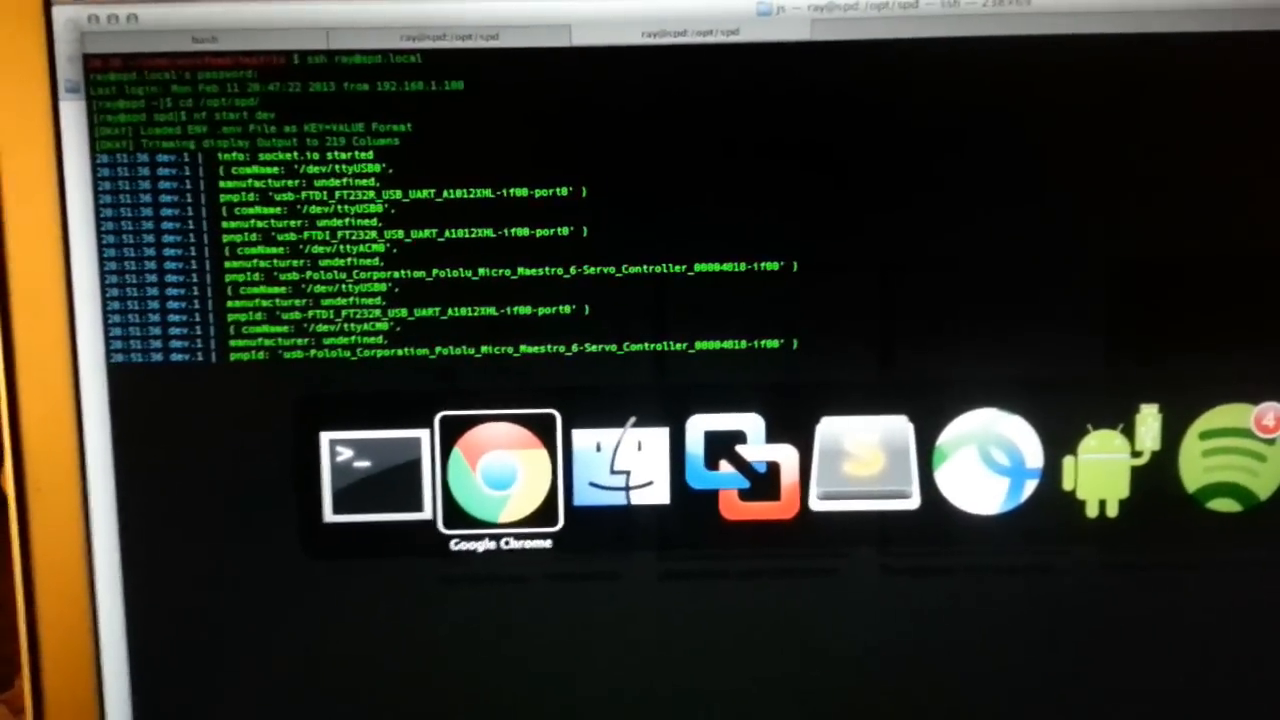
click(498, 470)
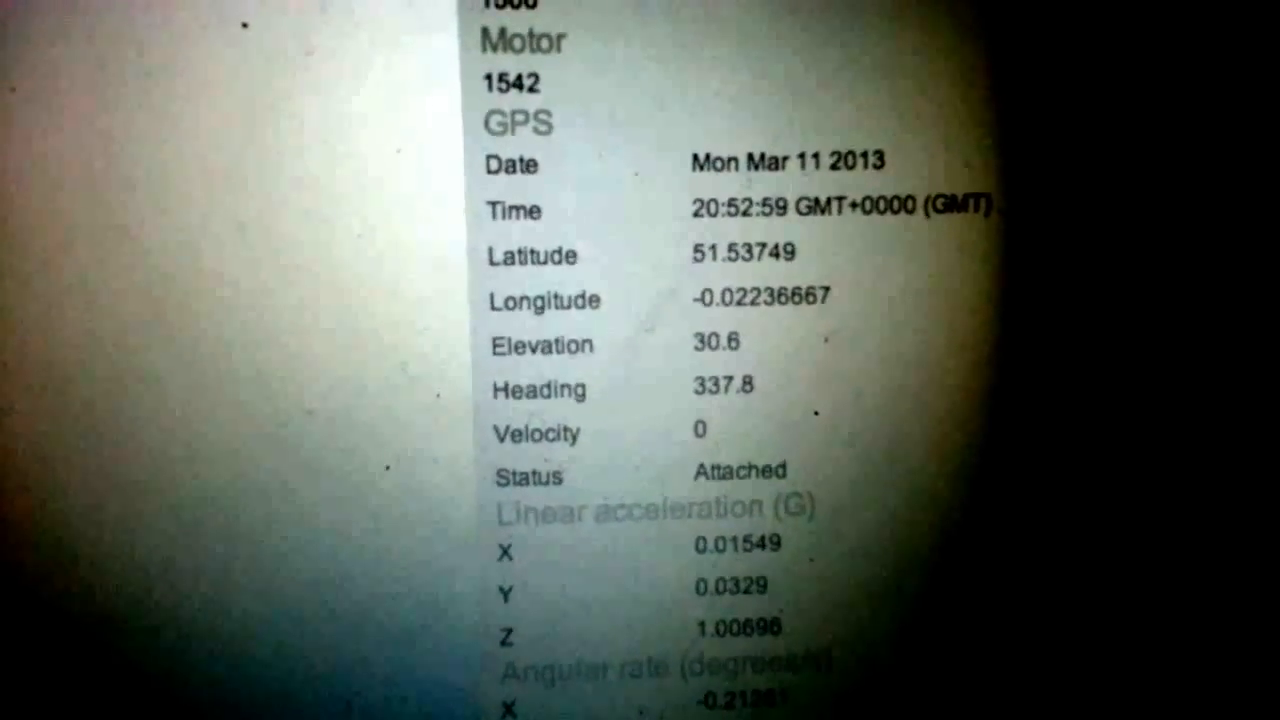
Scroll down the dashboard to reveal the GPS, linear acceleration and angular rate readings
scroll(down, 3)
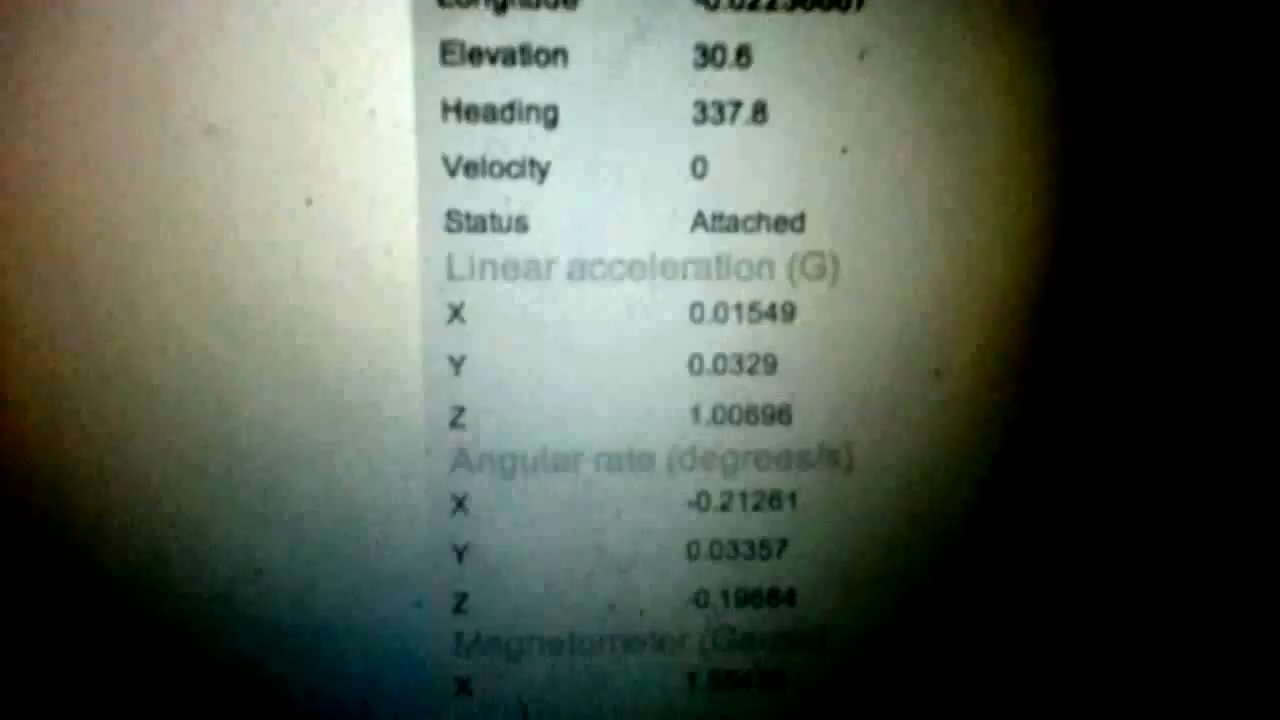